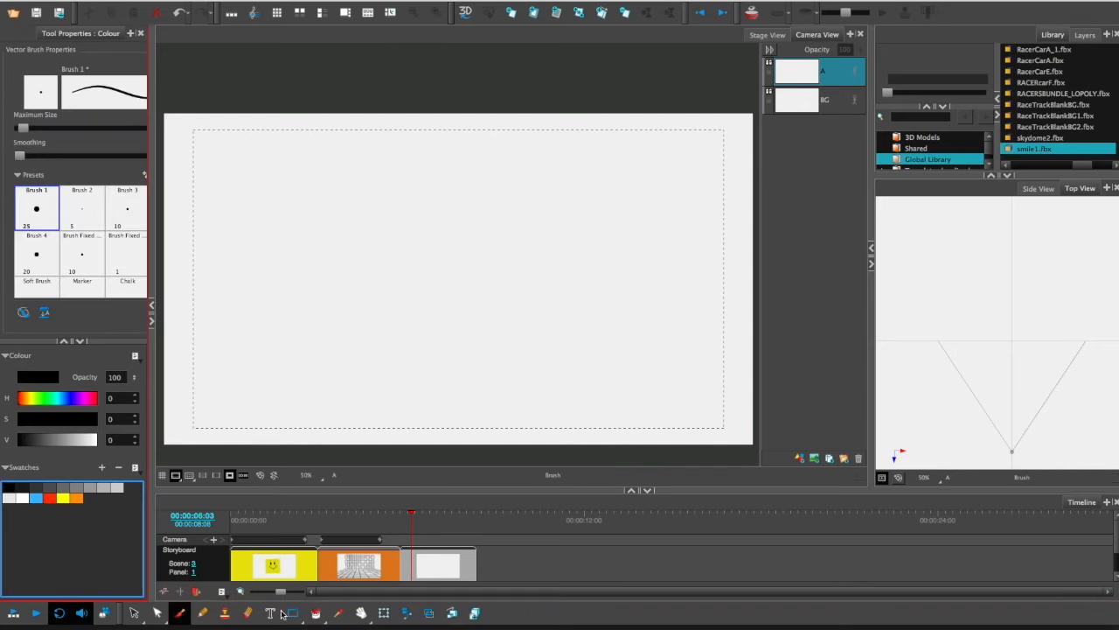
# Pick the Rectangle tool to start the square wall outline
pyautogui.click(292, 612)
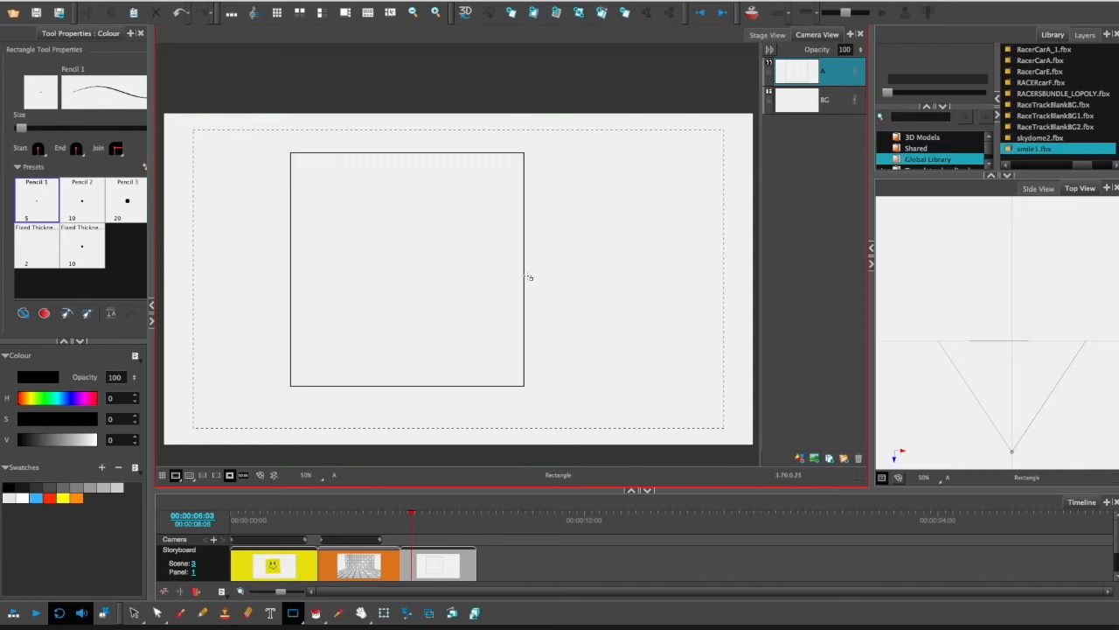
pyautogui.moveTo(539, 159)
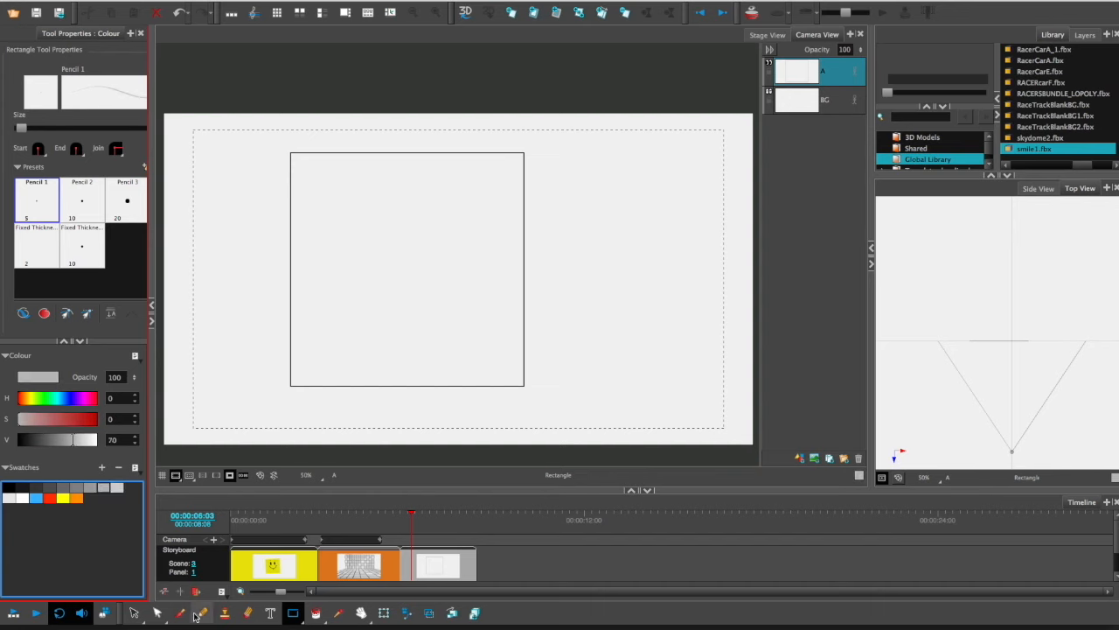
# Sketch the left and right pillar edges on the grey wall with the Brush
pyautogui.click(178, 612)
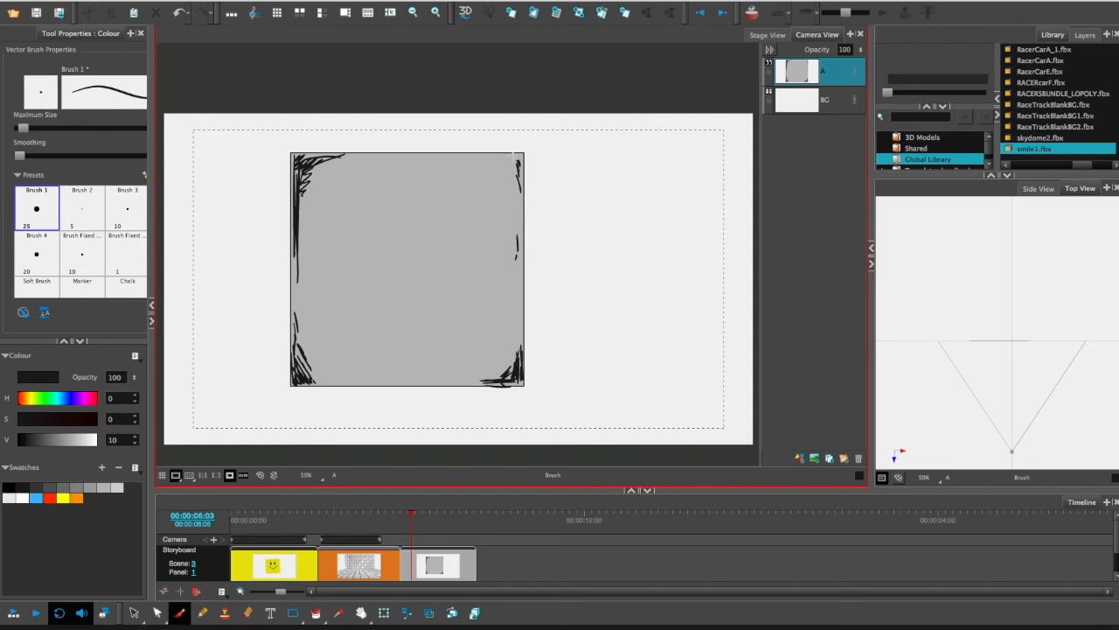
pyautogui.moveTo(511, 157); pyautogui.dragTo(504, 380)
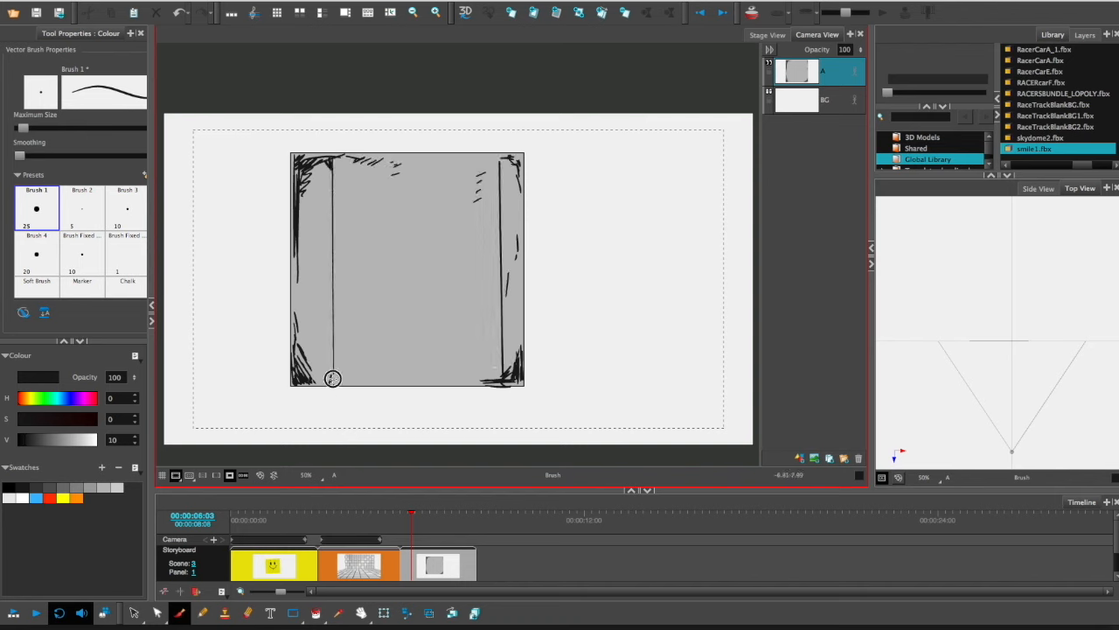
pyautogui.moveTo(493, 161); pyautogui.dragTo(489, 366)
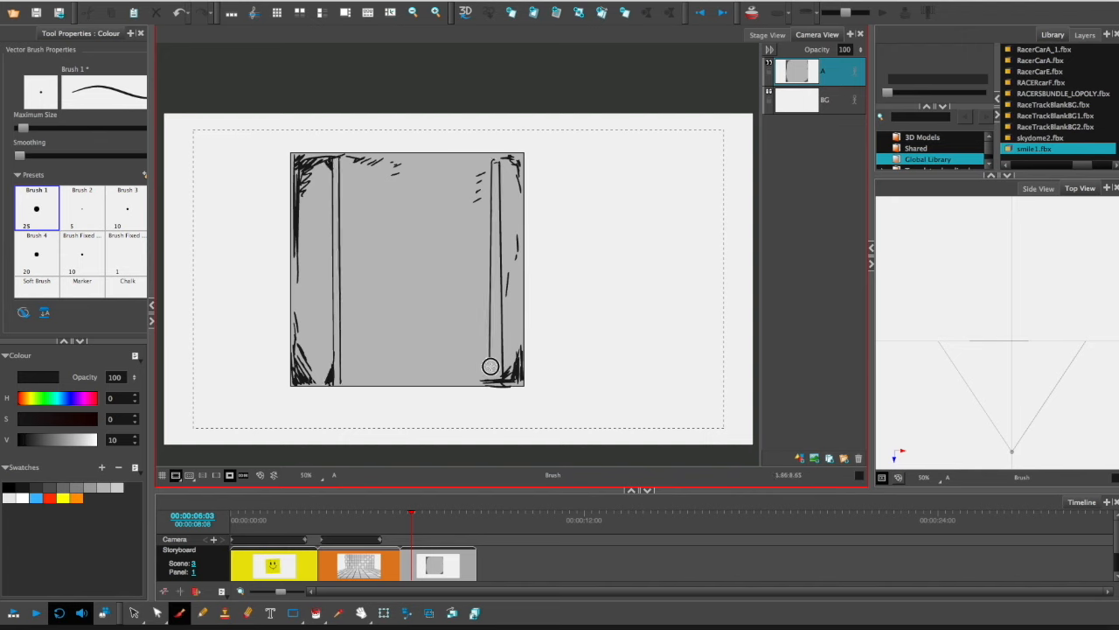
pyautogui.moveTo(489, 365); pyautogui.dragTo(516, 175)
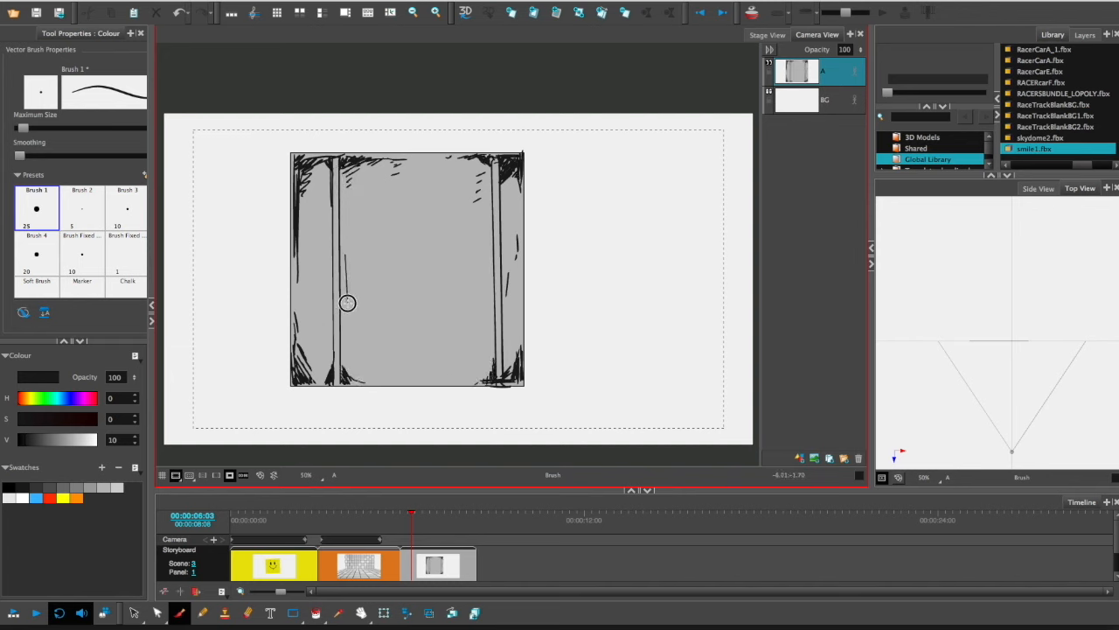
# Sketch brick marks onto the wall and ready the next layer's tool
pyautogui.moveTo(346, 304); pyautogui.dragTo(350, 334)
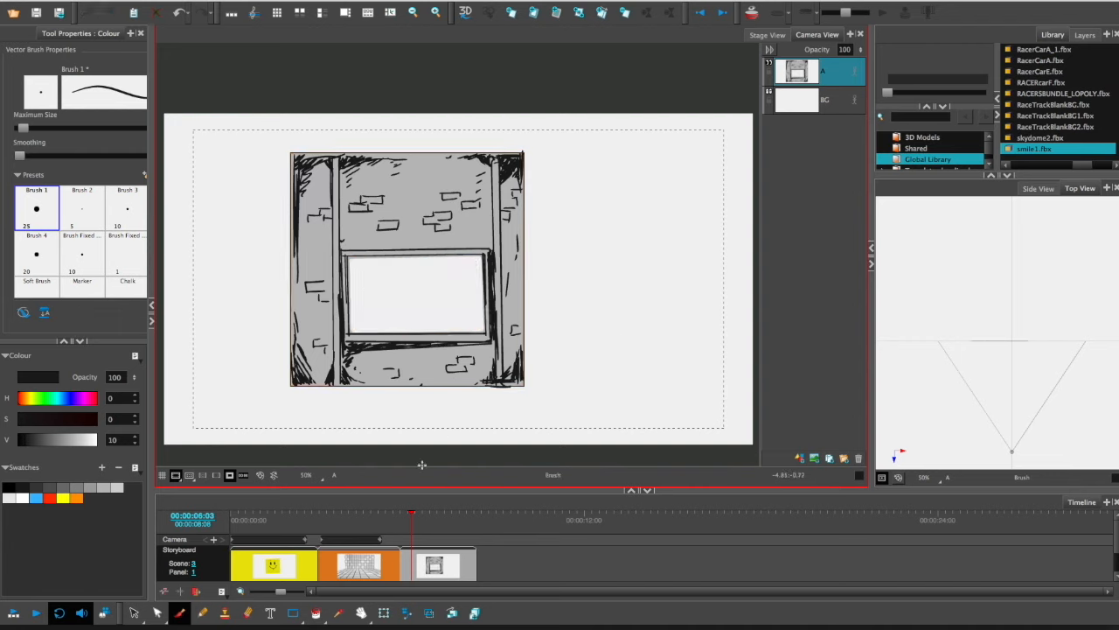
pyautogui.click(133, 612)
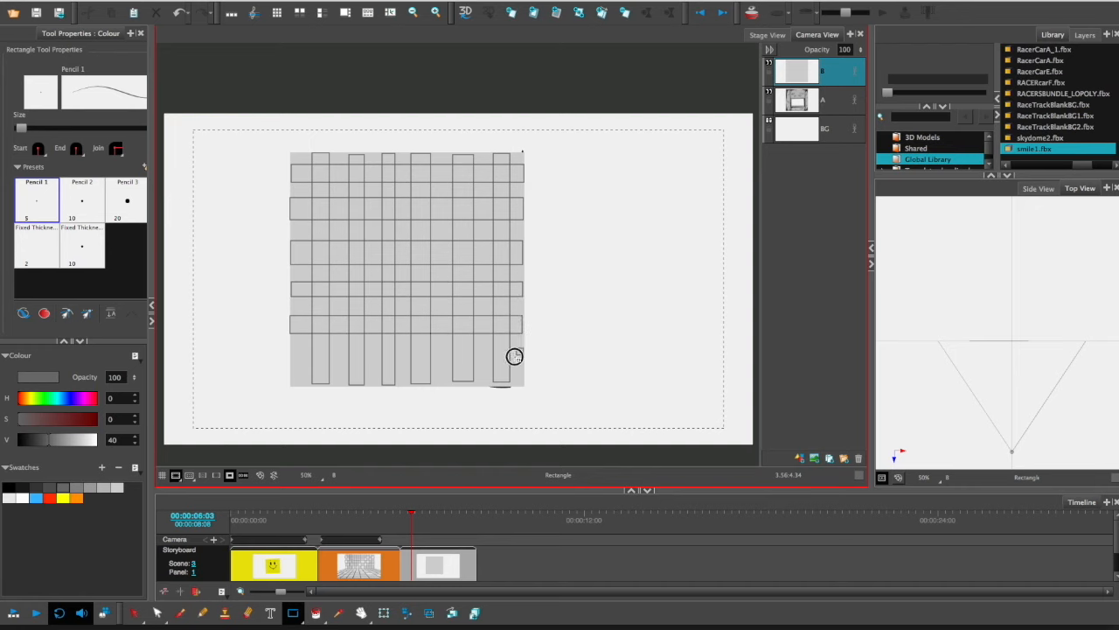
# Add a new layer to hold the grey grid floor
pyautogui.click(813, 98)
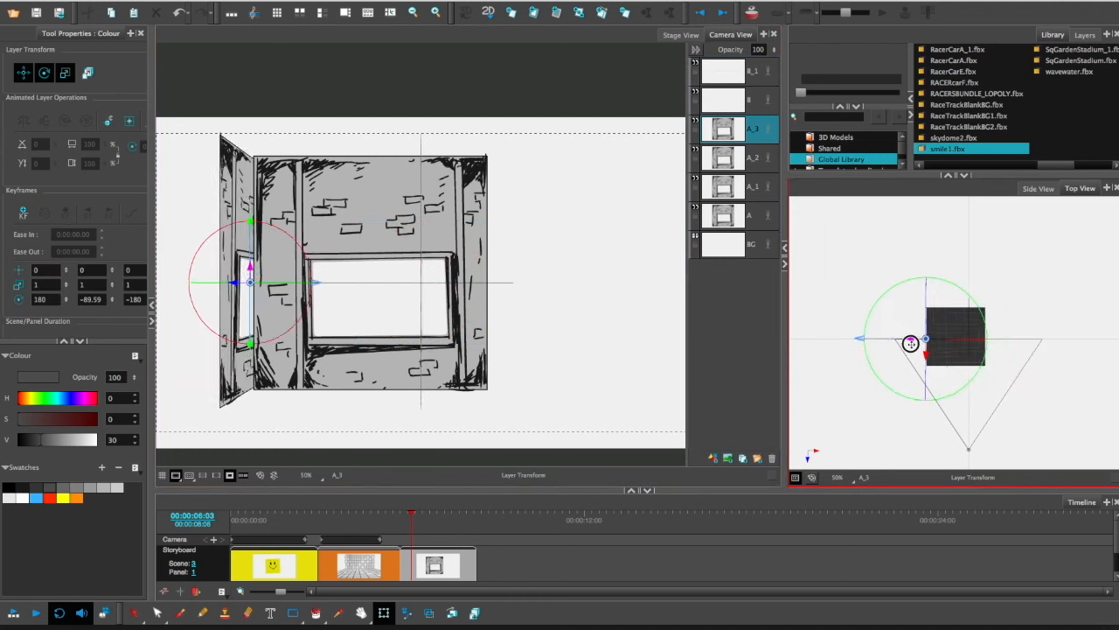
# Begin turning a side wall into place with the Layer Transform tool
pyautogui.click(752, 185)
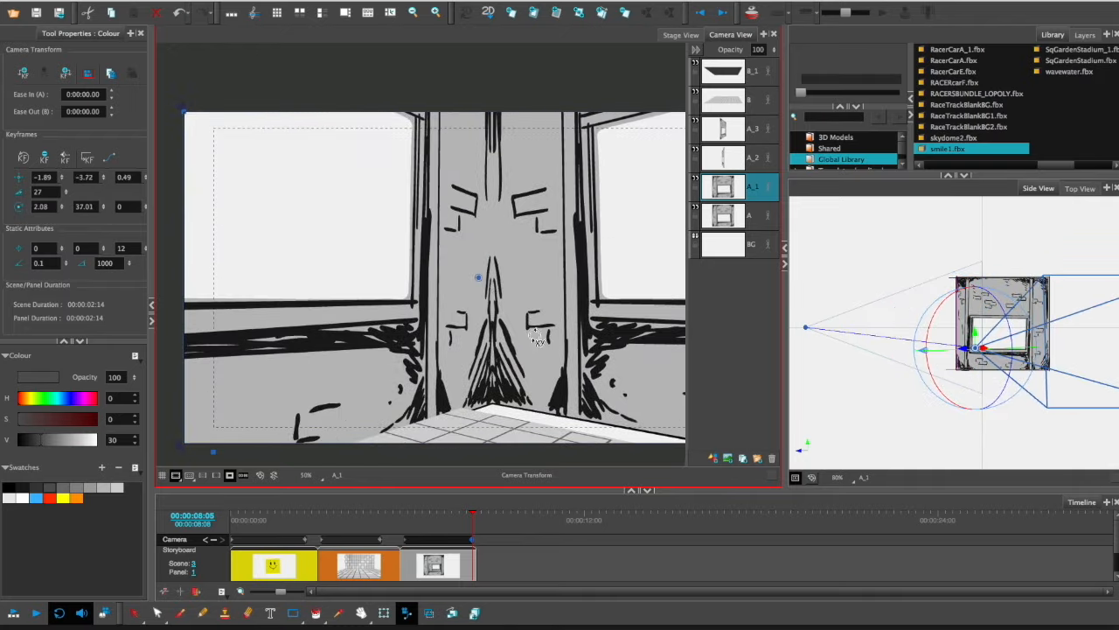
# Move the camera out in front of the wall and play the move toward the window
pyautogui.moveTo(472, 514); pyautogui.dragTo(403, 514)
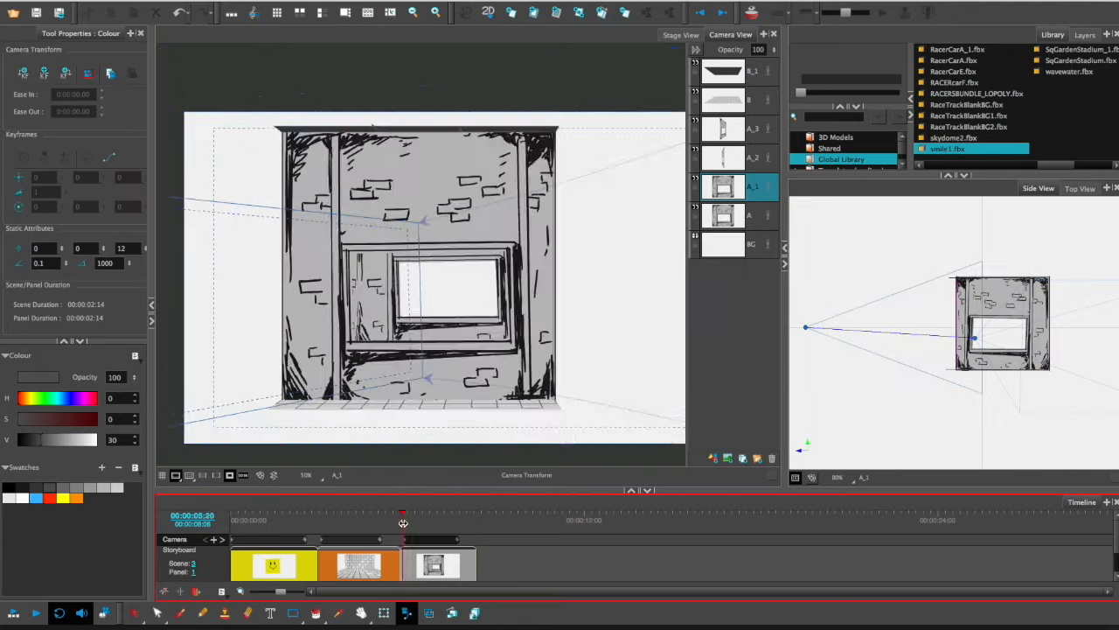
pyautogui.moveTo(402, 523); pyautogui.dragTo(405, 523)
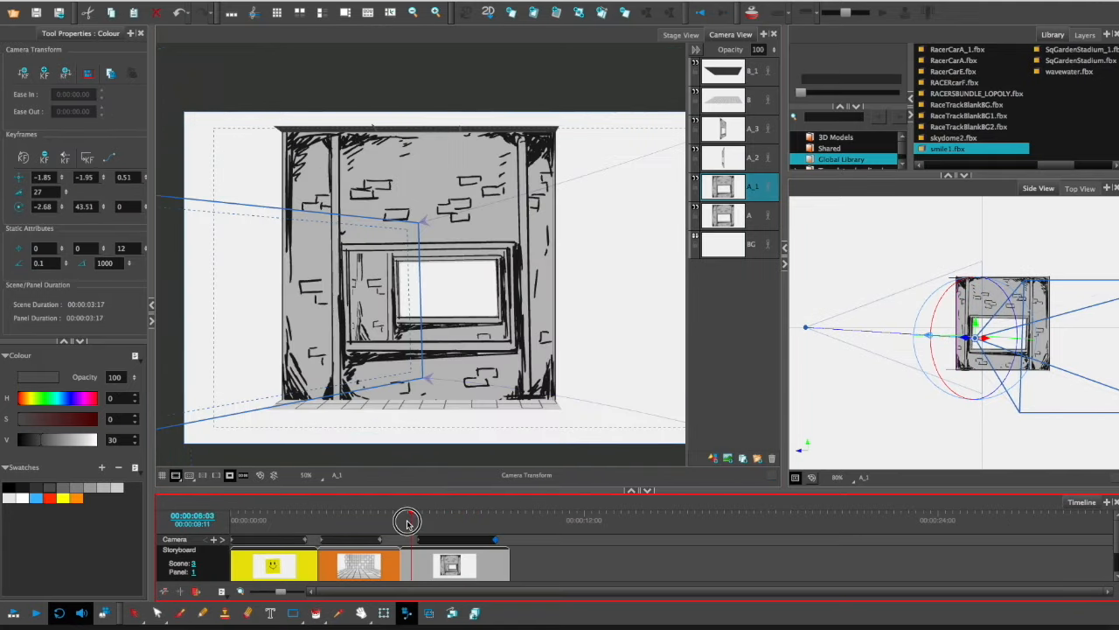